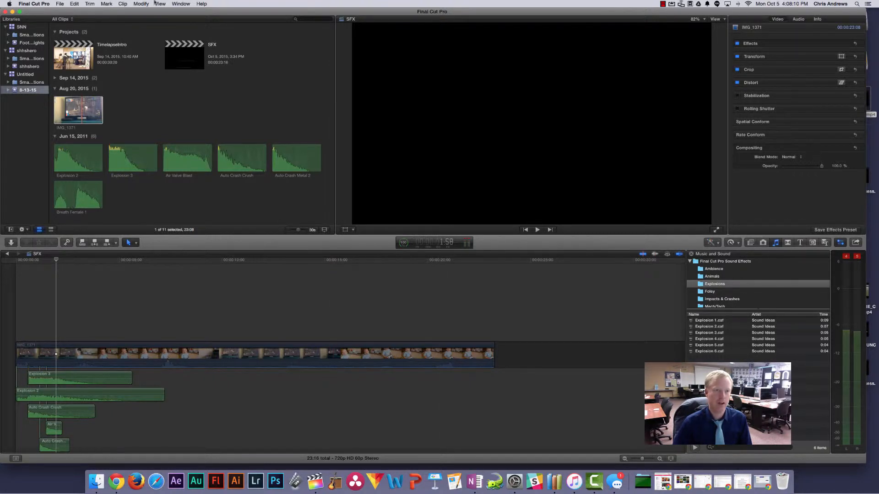
Hide the audio meters from the SFX project workspace via the Window menu.
{"action": "left_click", "coordinate": [180, 3]}
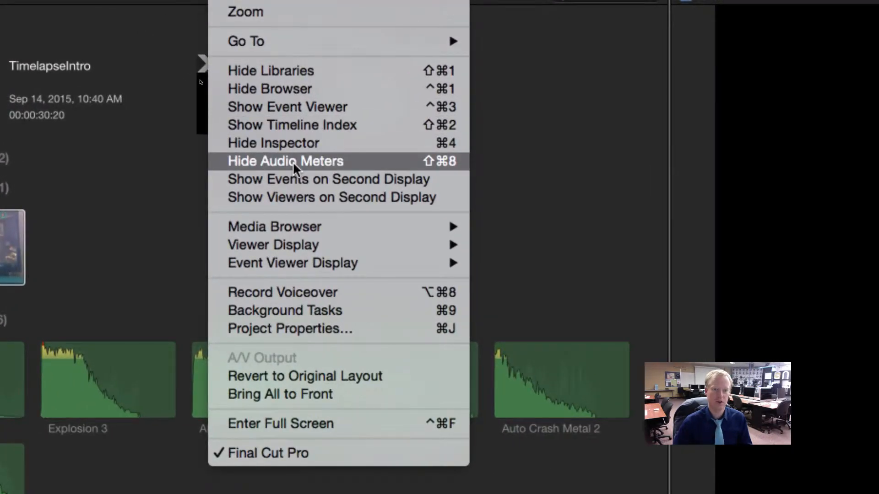
{"action": "left_click", "coordinate": [285, 161]}
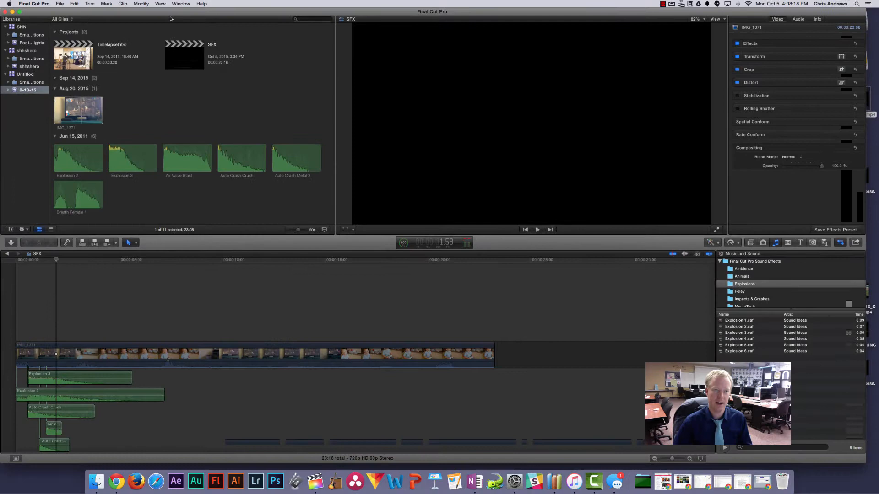
{"action": "left_click", "coordinate": [140, 4]}
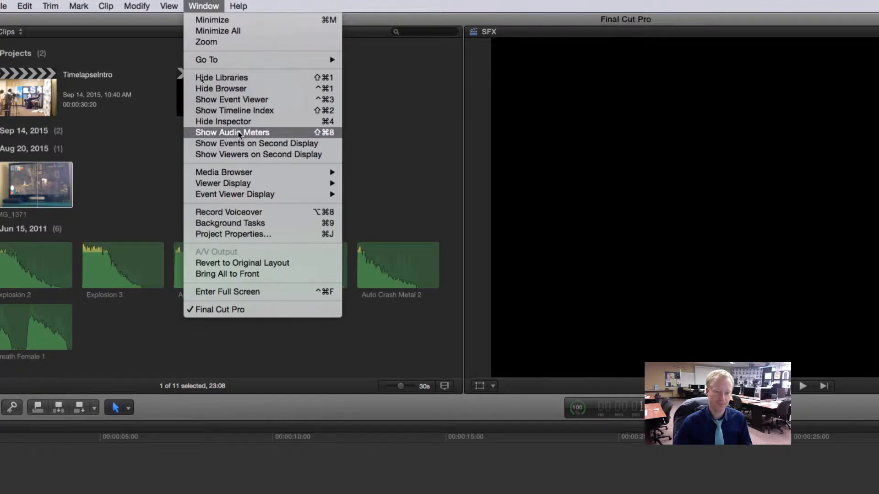
Choose Show Audio Meters so levels appear beside the SFX timeline during playback.
{"action": "left_click", "coordinate": [232, 132]}
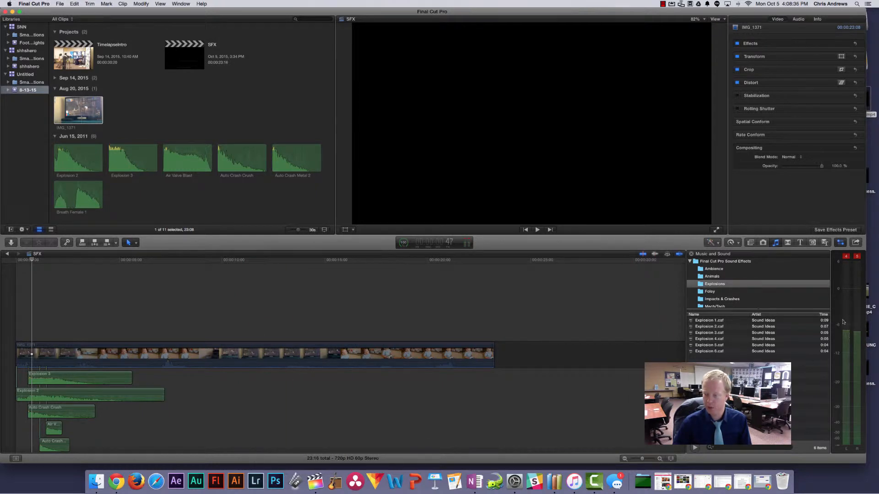
{"action": "left_click", "coordinate": [536, 229]}
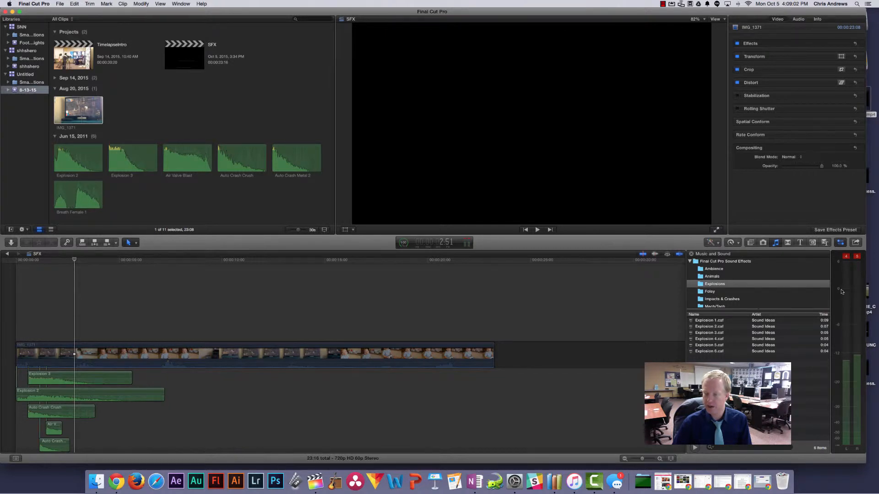
{"action": "mouse_move", "coordinate": [846, 291]}
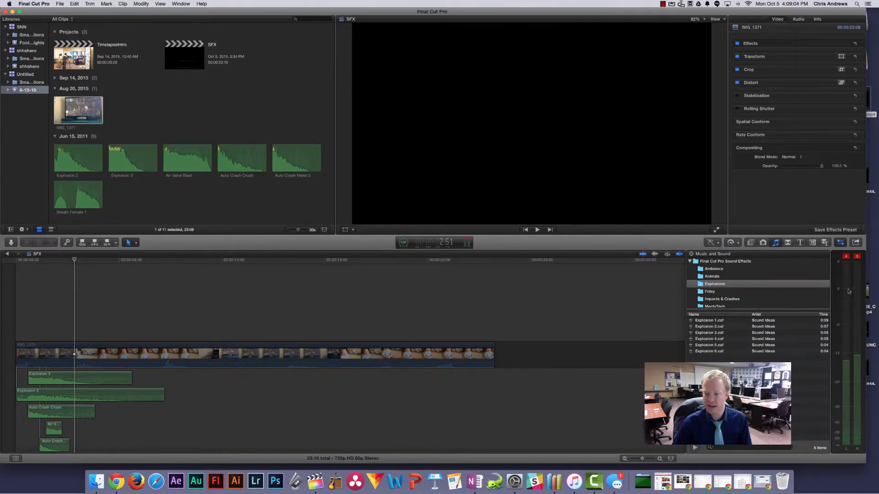
{"action": "mouse_move", "coordinate": [856, 314]}
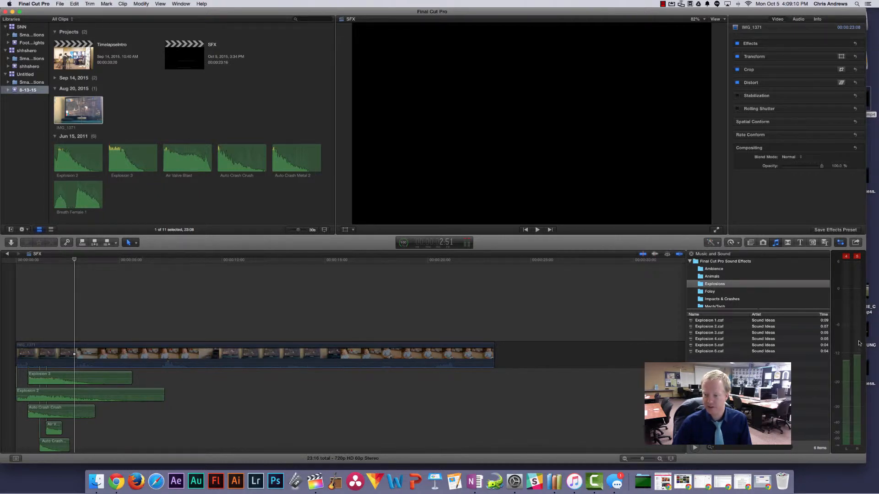
{"action": "mouse_move", "coordinate": [842, 326]}
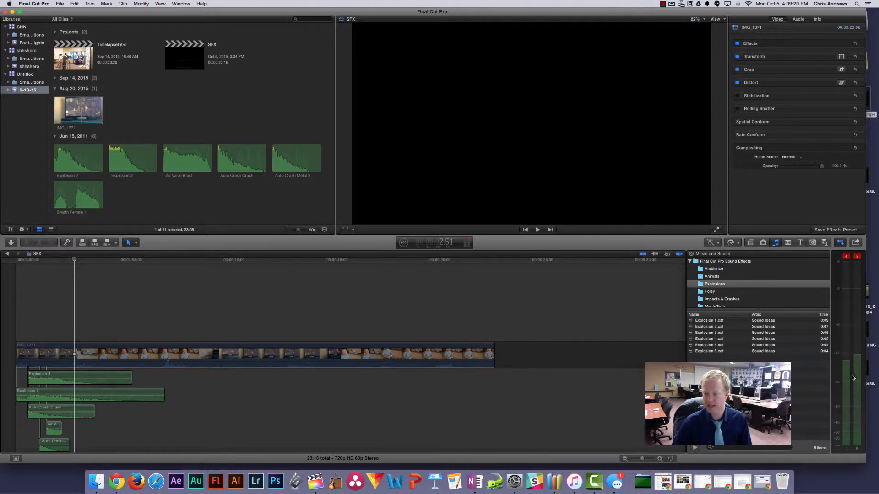
{"action": "mouse_move", "coordinate": [786, 335]}
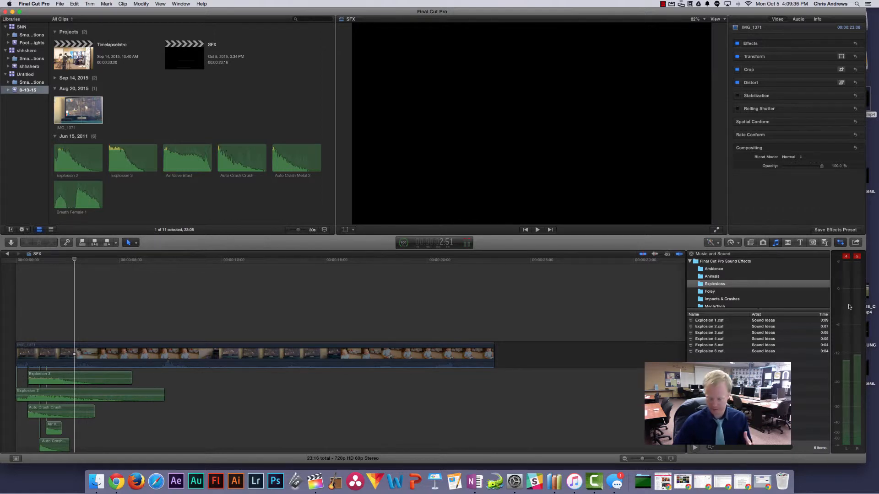
{"action": "mouse_move", "coordinate": [844, 307]}
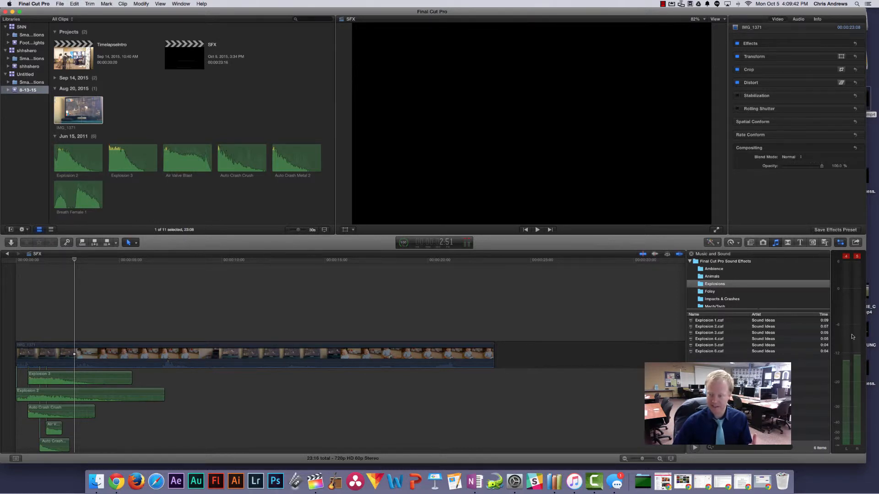
{"action": "mouse_move", "coordinate": [846, 372]}
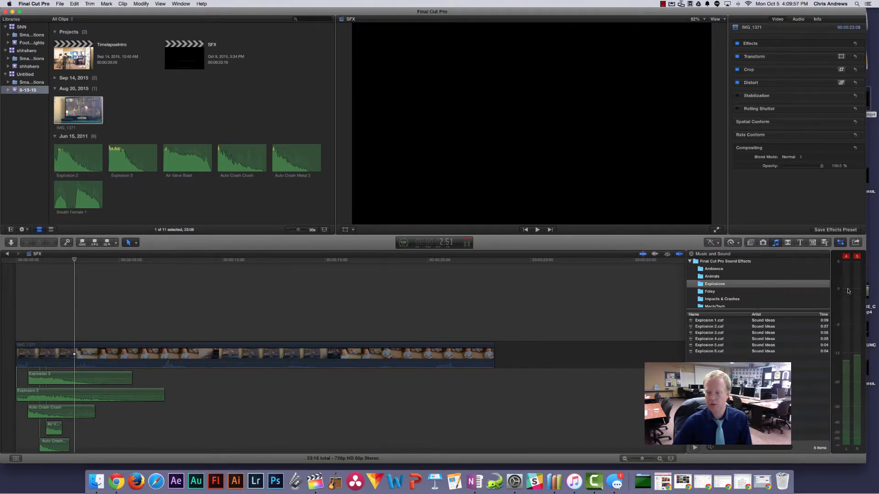
{"action": "mouse_move", "coordinate": [854, 306]}
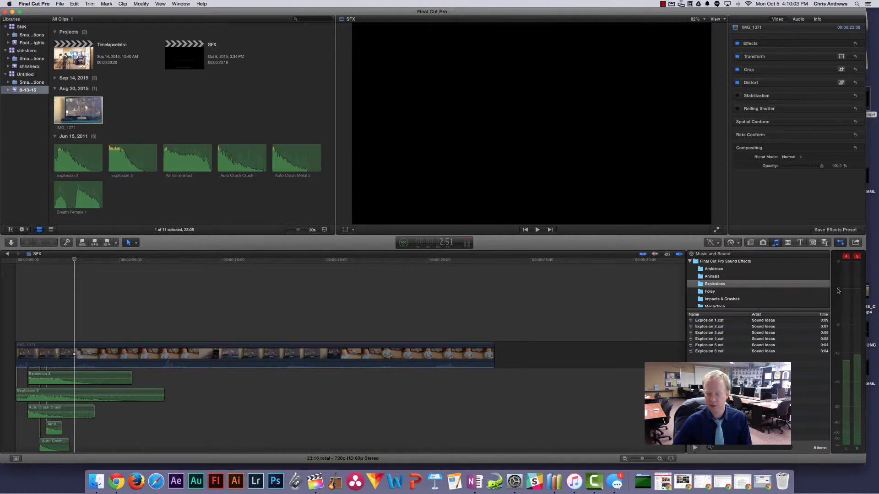
{"action": "mouse_move", "coordinate": [850, 328]}
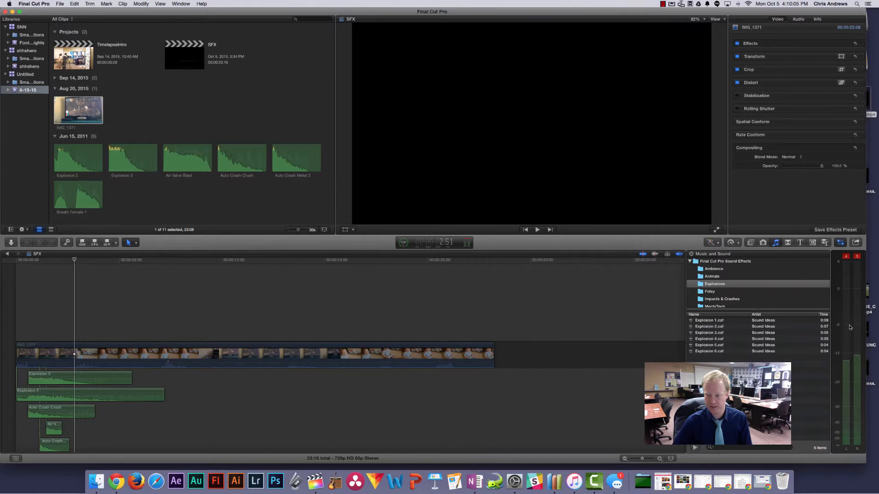